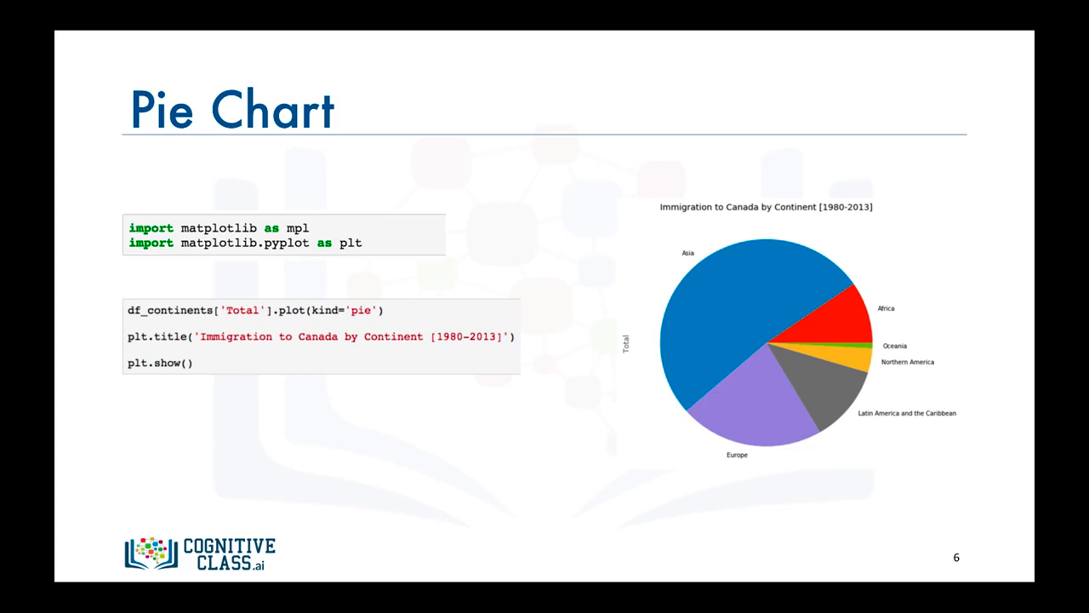
key("Right")
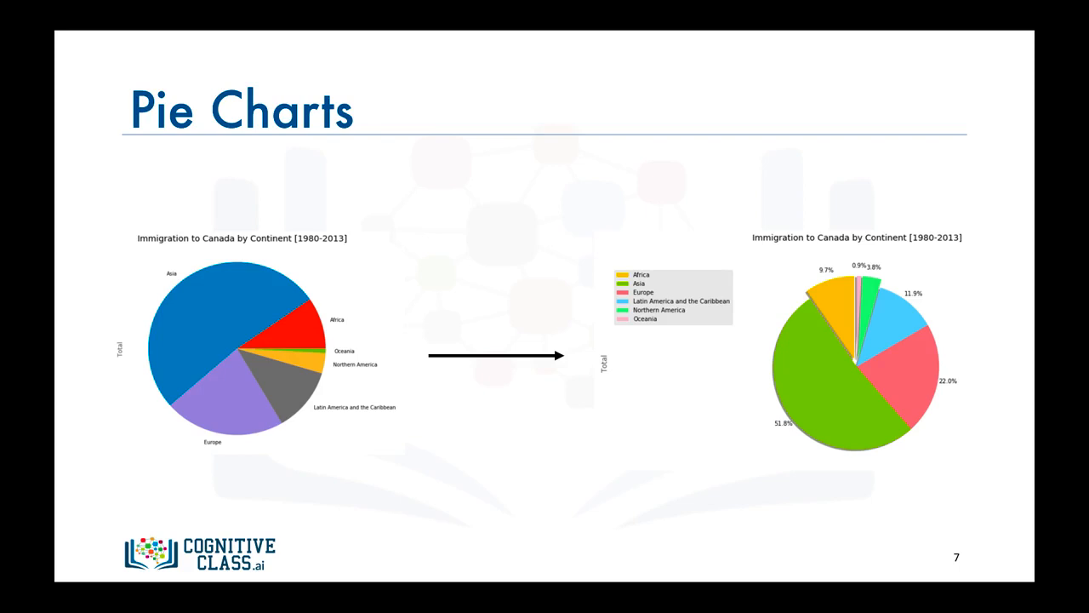